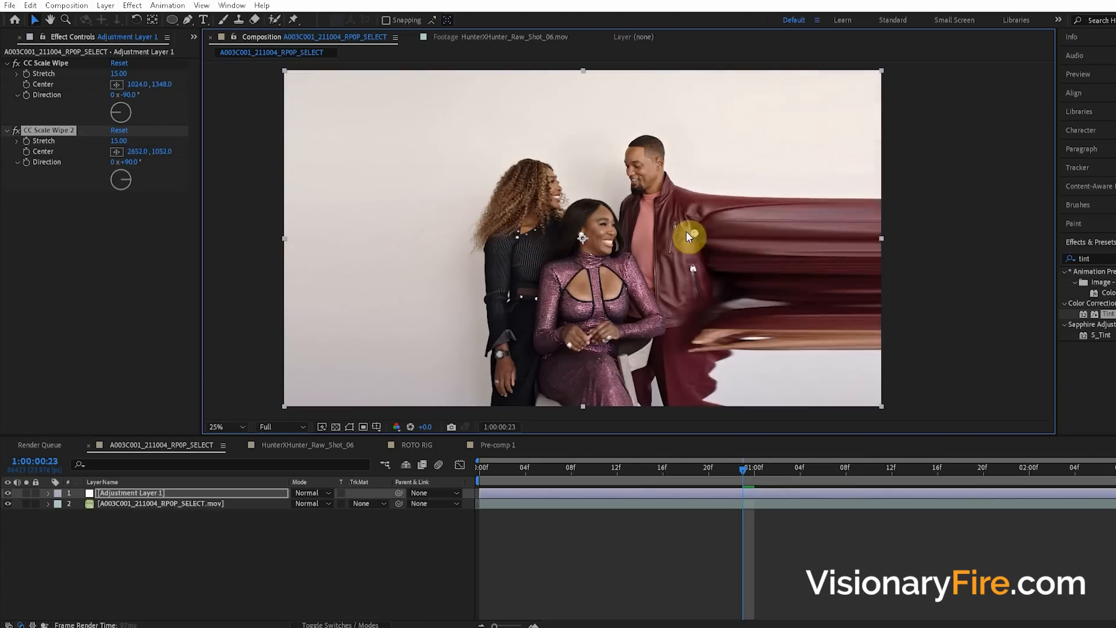
Step: Drag CC Scale Wipe 2's centre out of frame to 3052,1136 and scrub through the clip
left_click_drag(688, 237, 765, 258)
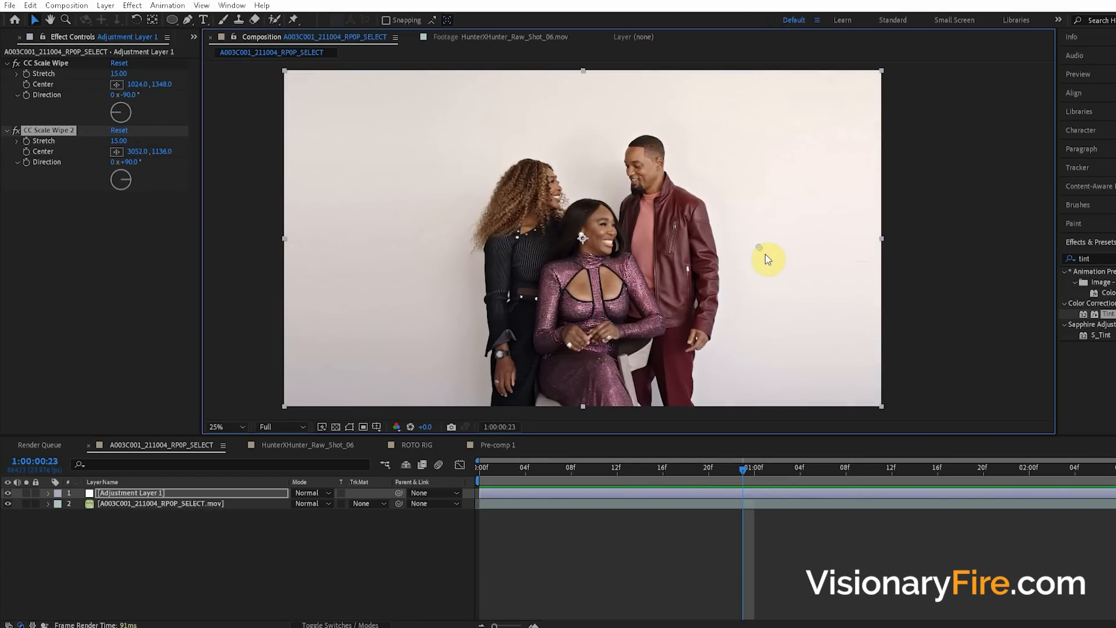
left_click(781, 467)
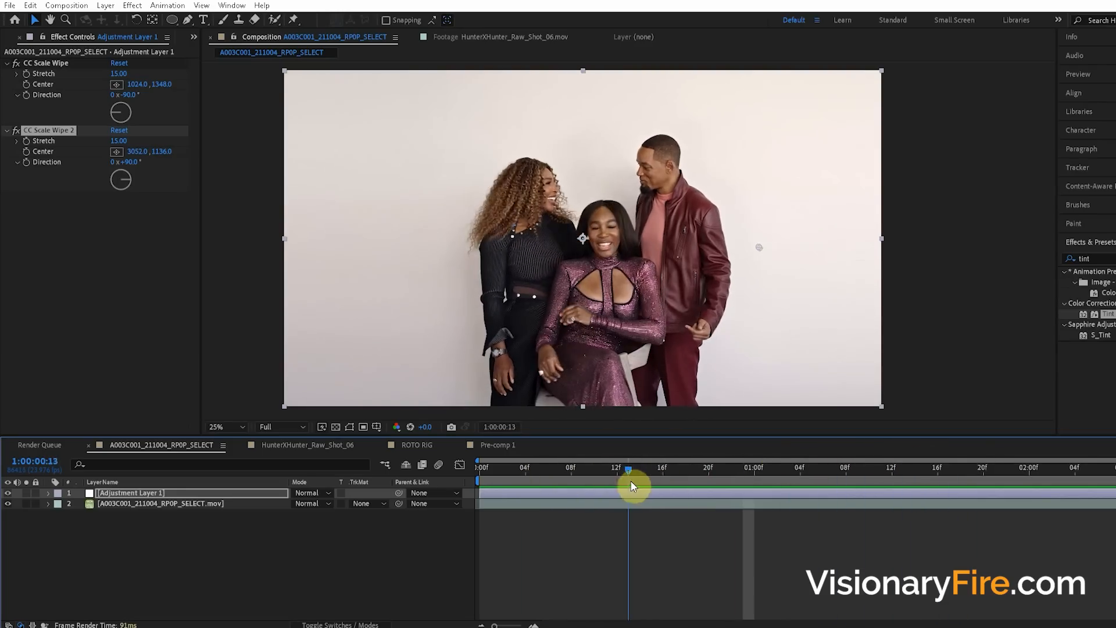
left_click_drag(629, 468, 906, 468)
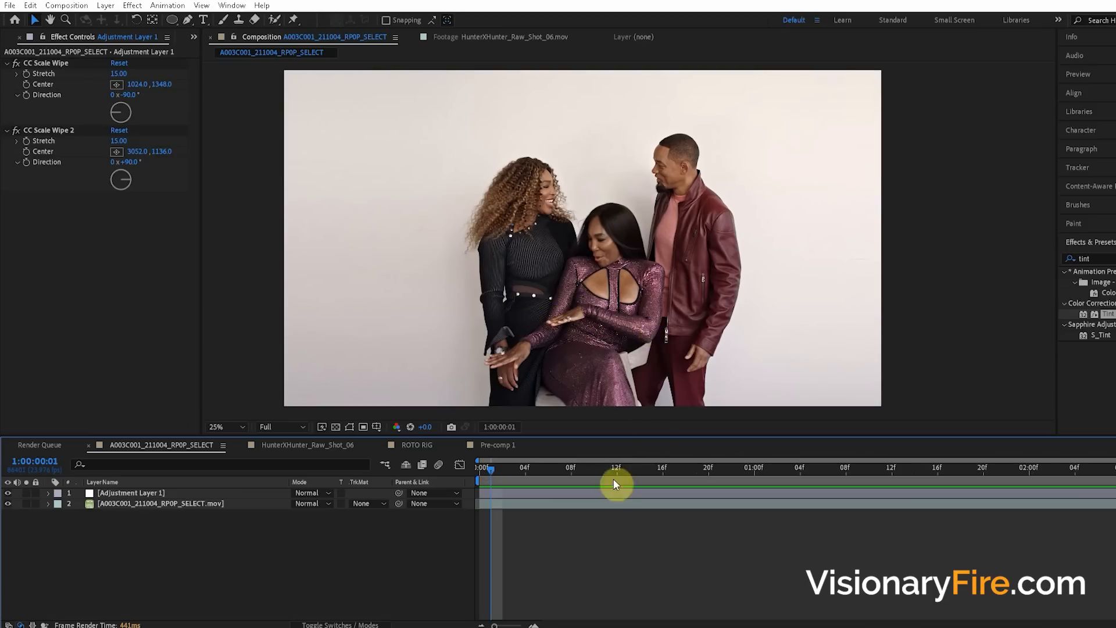
Step: Open the ROTO RIG comp and copy its WRIST, ELBOW, SHOULDER, UPPER_ARM and FORE_ARM layers
left_click(19, 36)
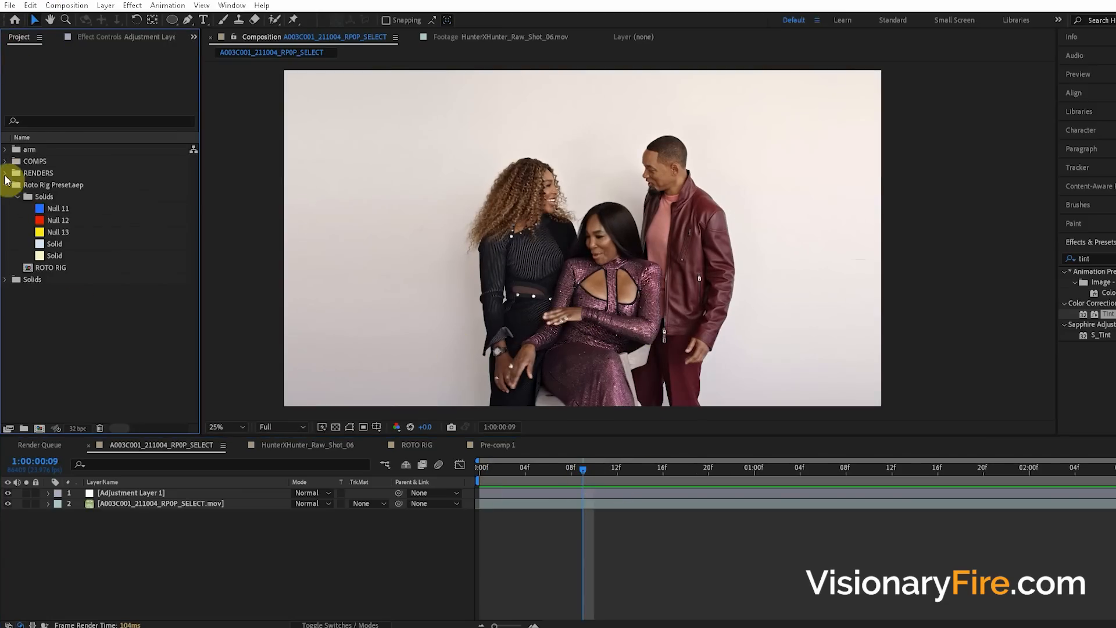
left_click(6, 185)
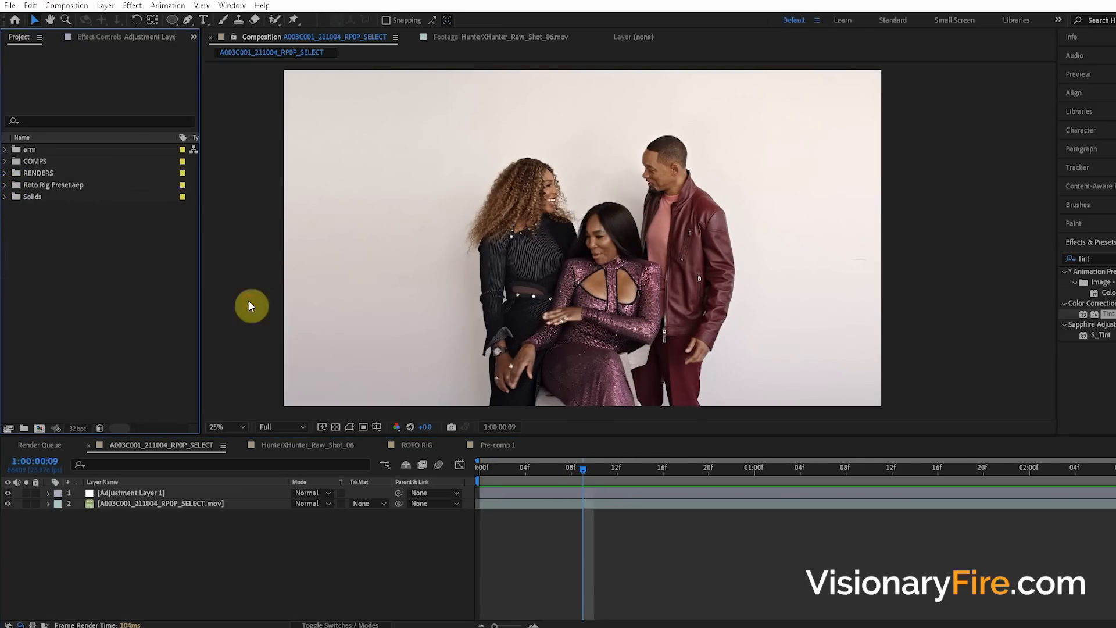
left_click(6, 197)
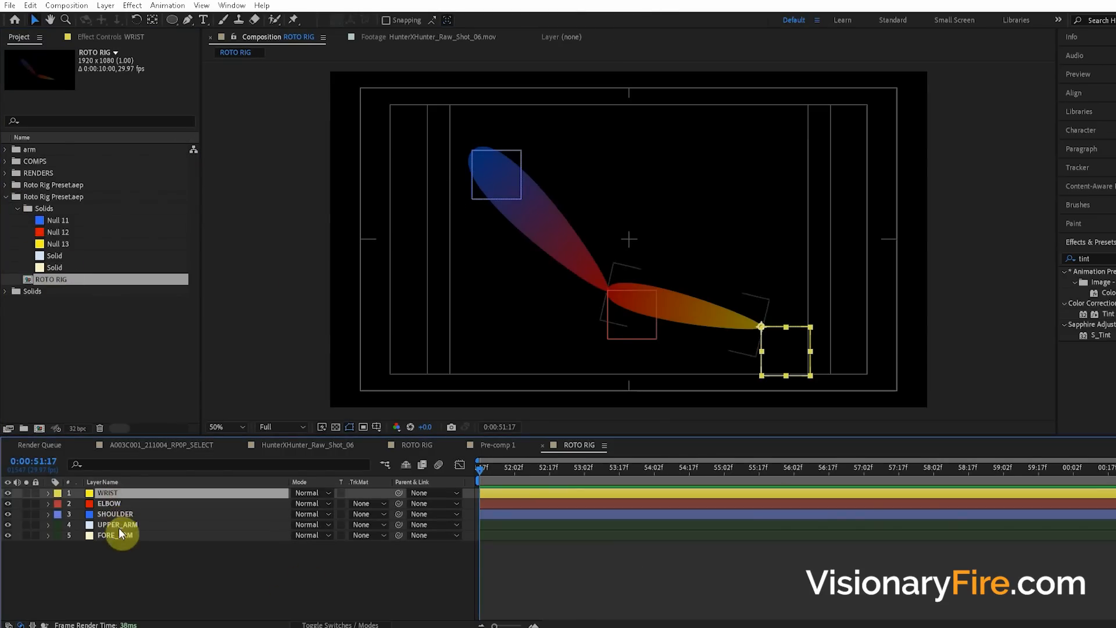
key("ctrl+c")
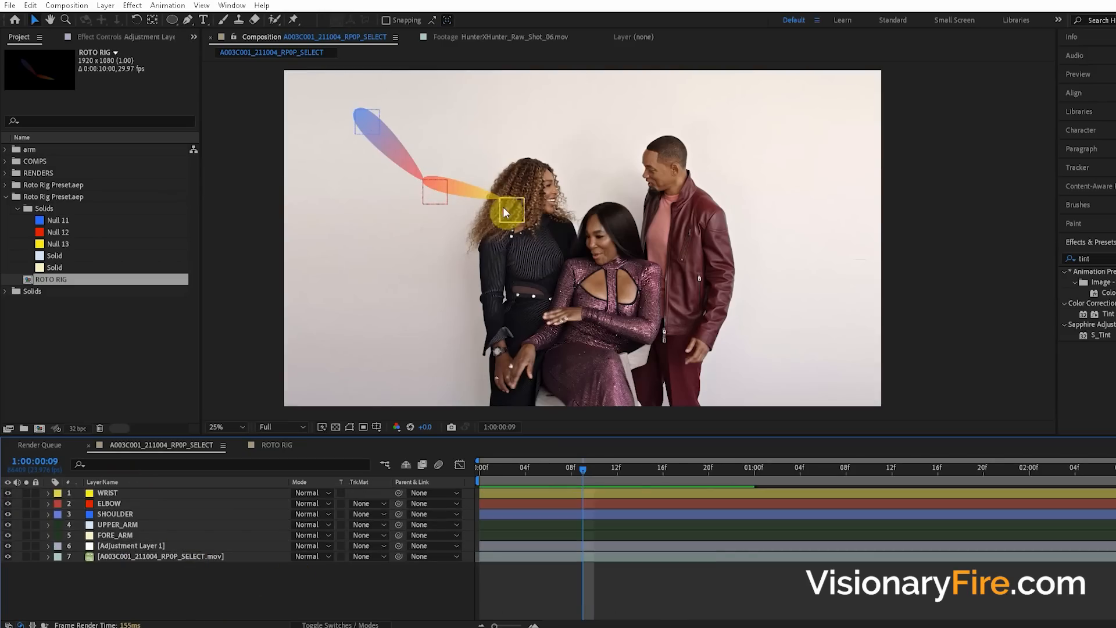
Step: Drag the WRIST null onto her hand and place the other joints along her arm
left_click_drag(510, 210, 584, 329)
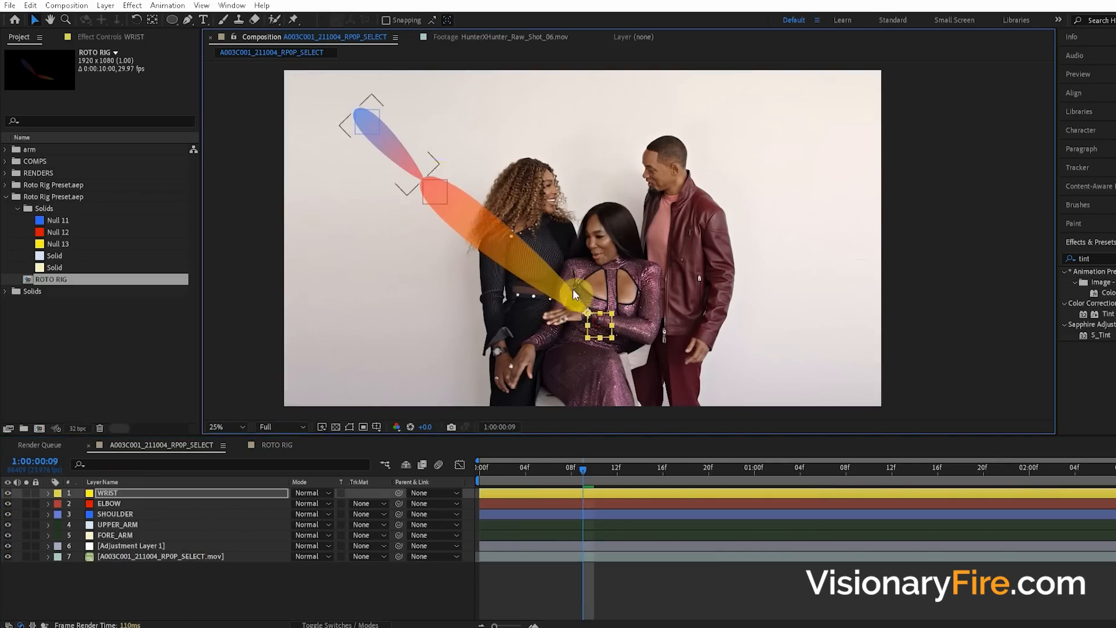
left_click(108, 503)
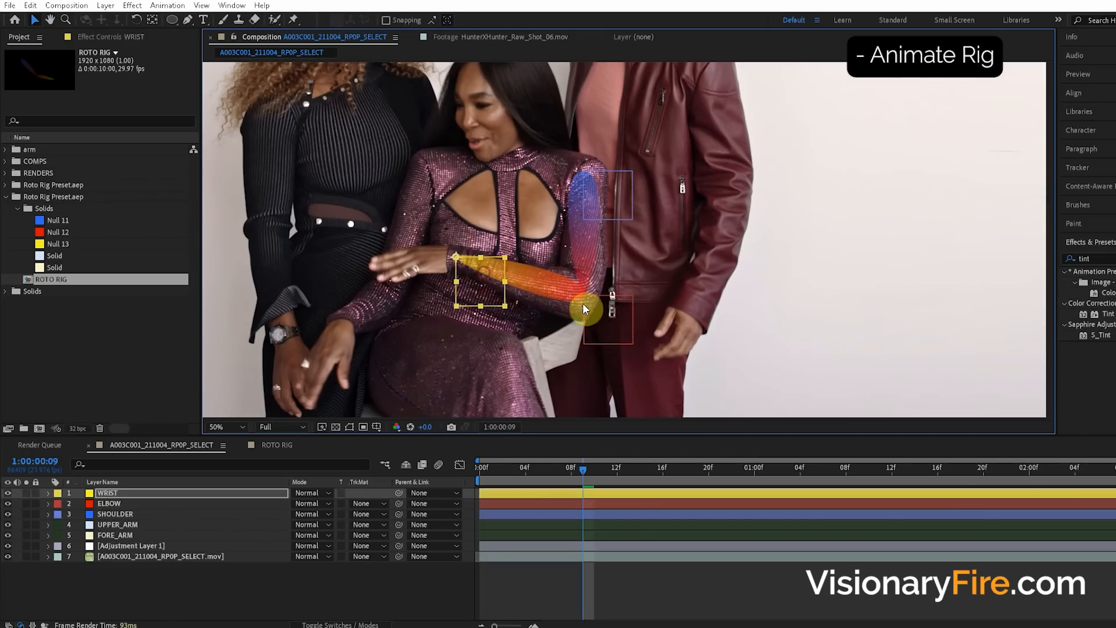
left_click(114, 514)
type("key clea")
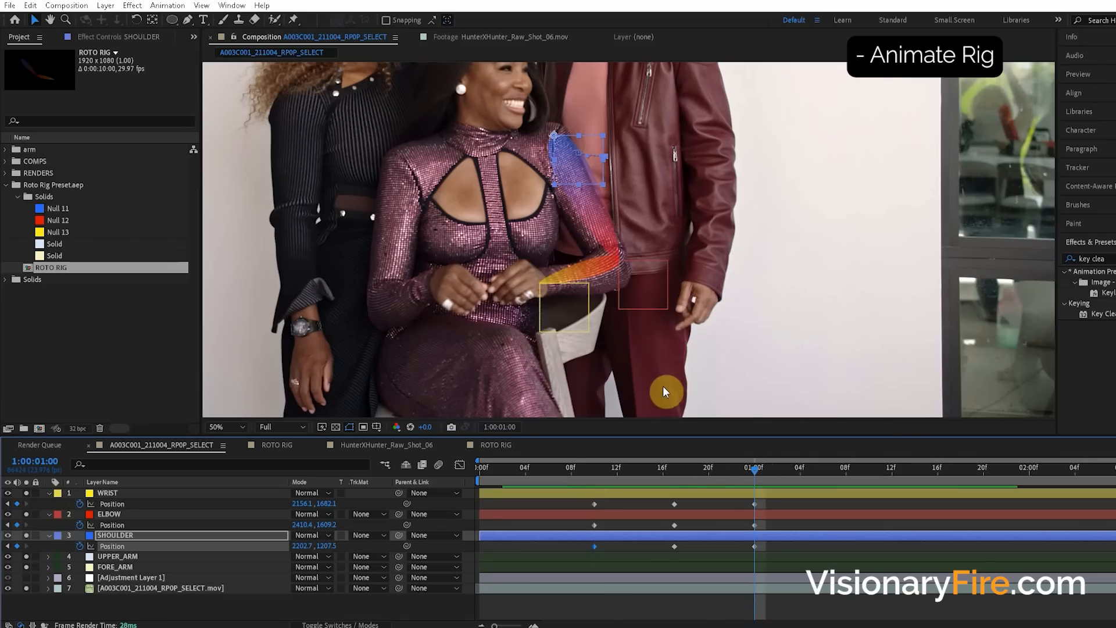
Step: Step through frames, keyframing the rig nulls at each arm pose, then scrub to review
key("shift+pagedown")
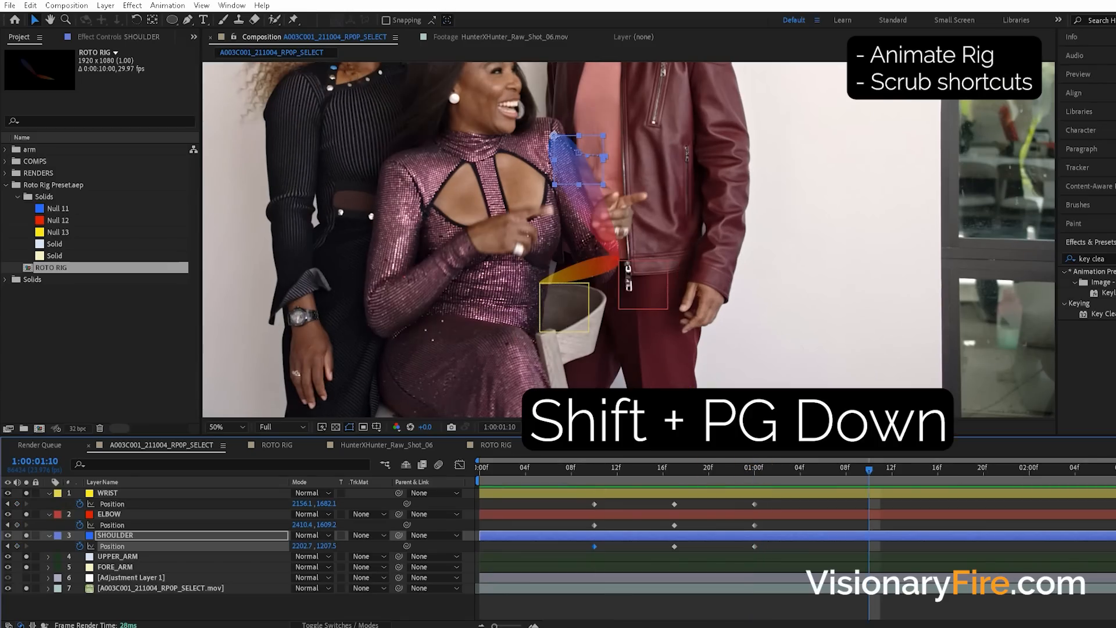
key("pagedown")
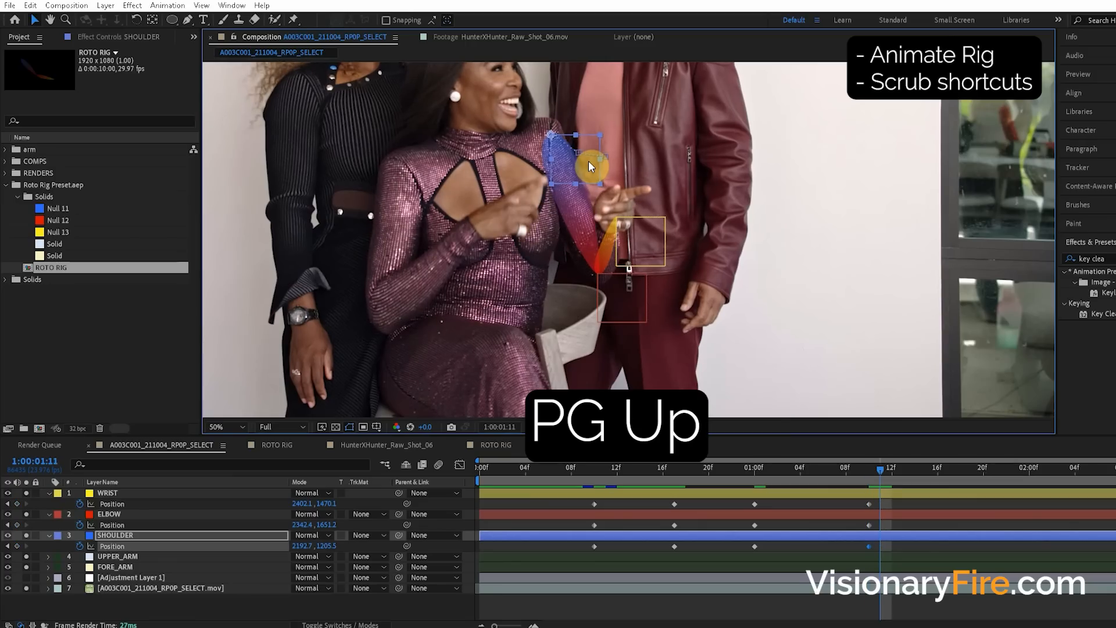
key("pageup")
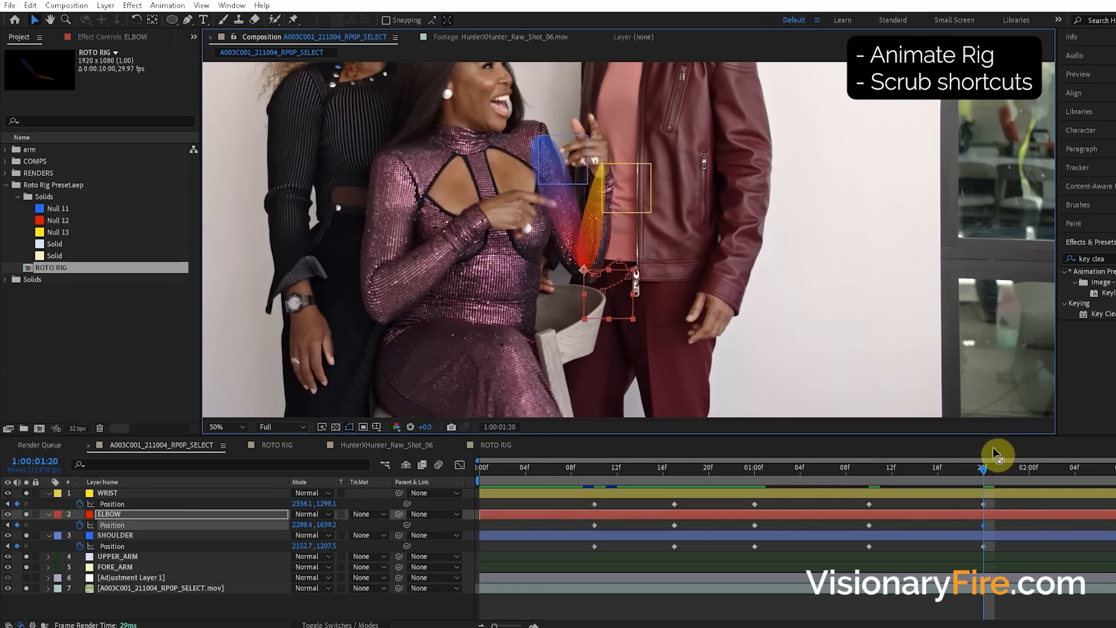
left_click(591, 476)
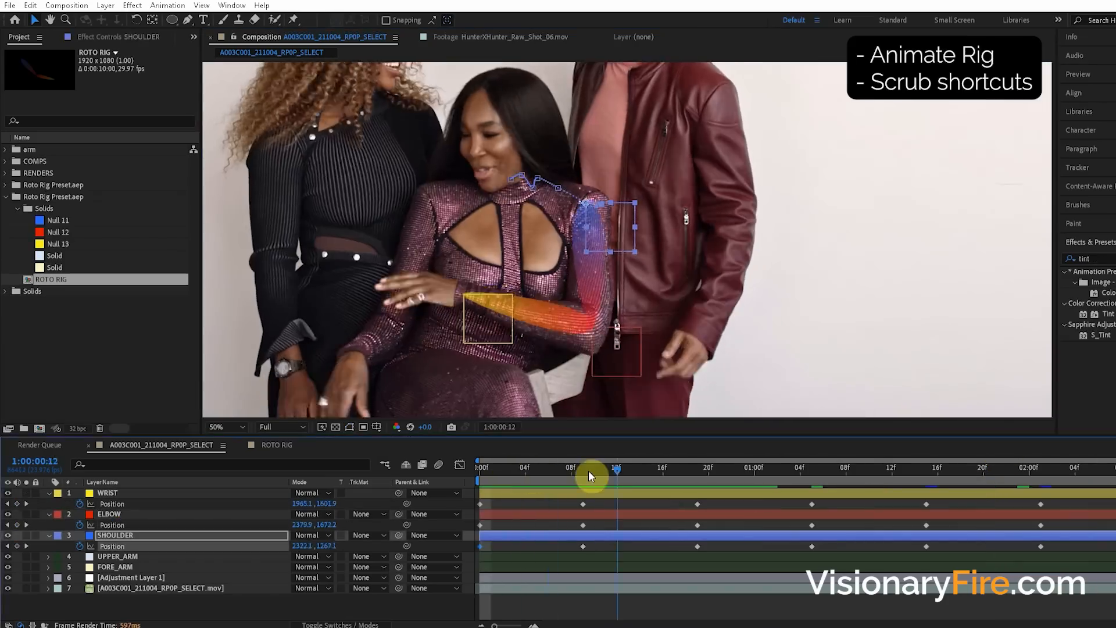
left_click_drag(590, 475, 636, 476)
type("key clea")
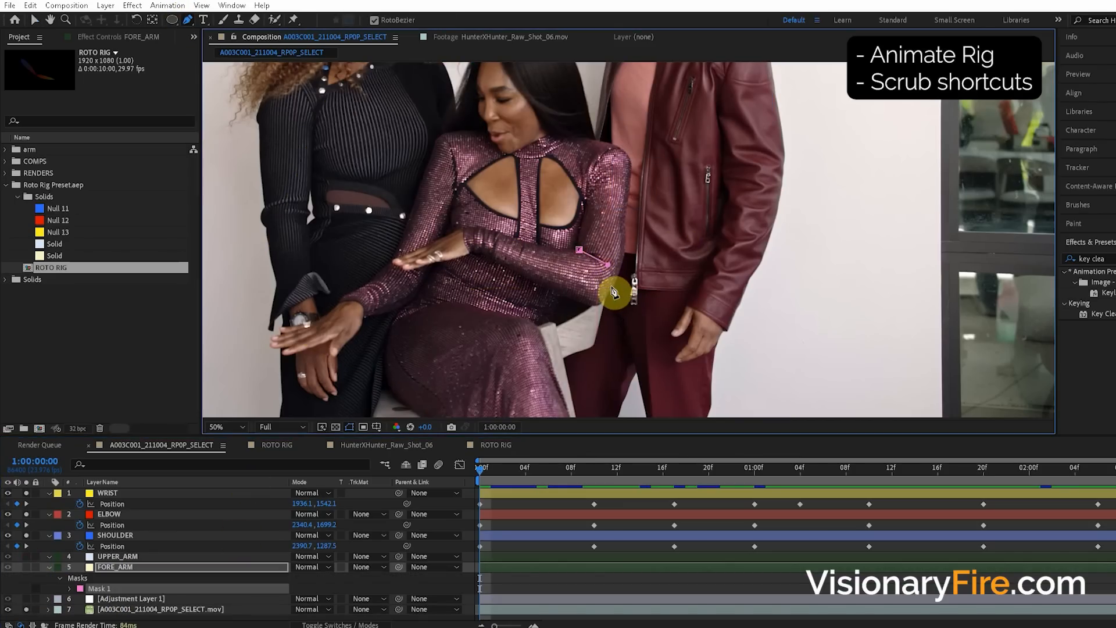
Step: Outline the forearm toward the wrist and pull Mask 2 out to the shoulder edge
left_click_drag(614, 292, 541, 292)
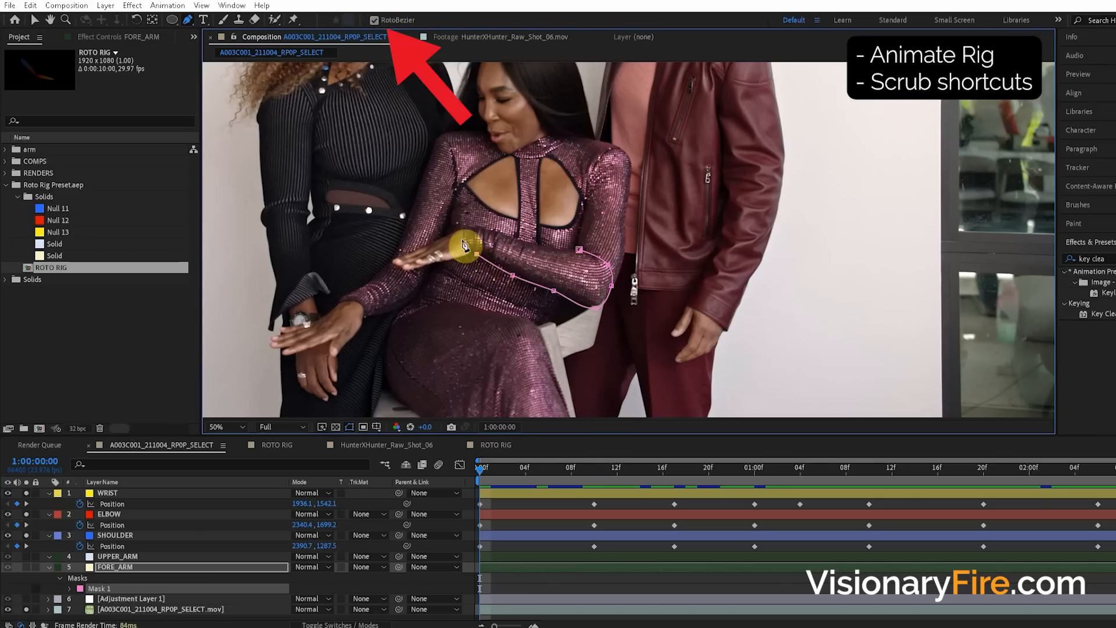
left_click_drag(466, 244, 580, 254)
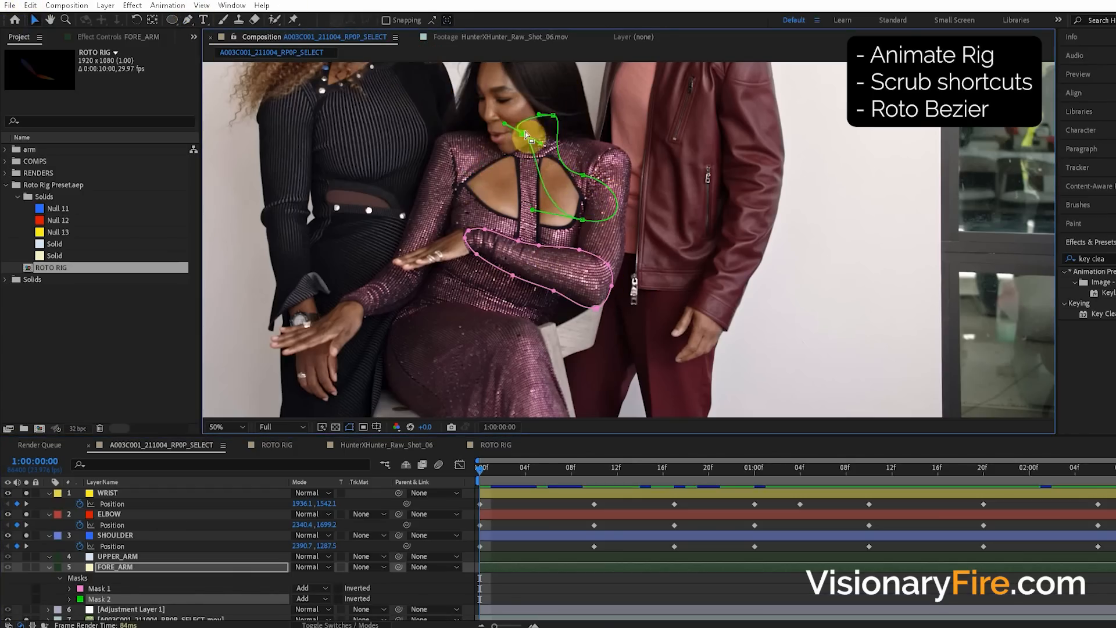
left_click_drag(523, 136, 627, 189)
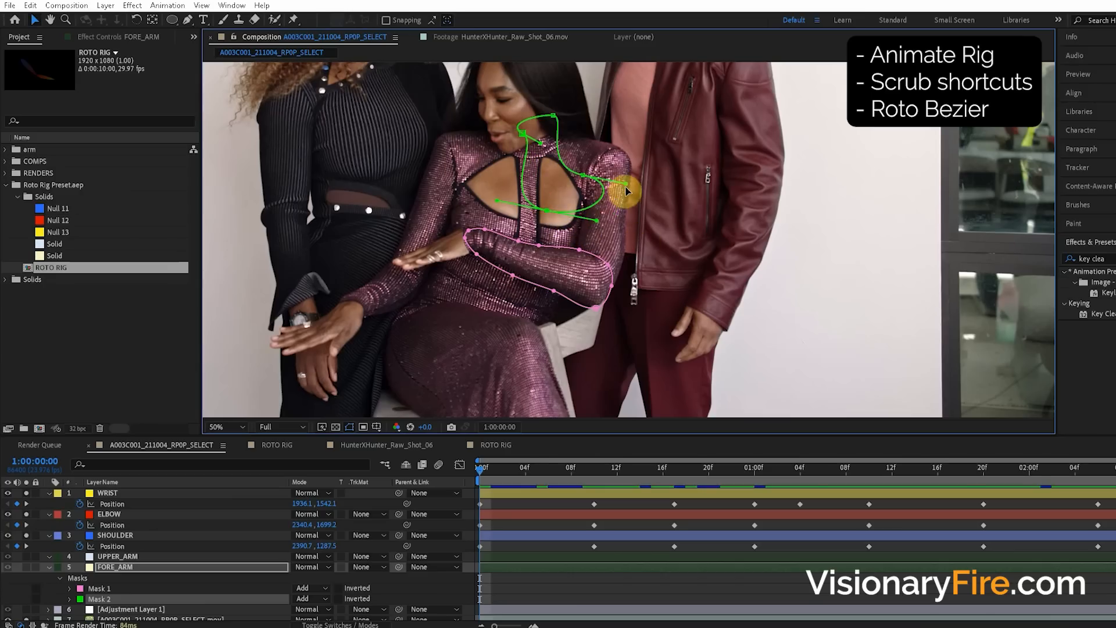
left_click_drag(626, 190, 605, 121)
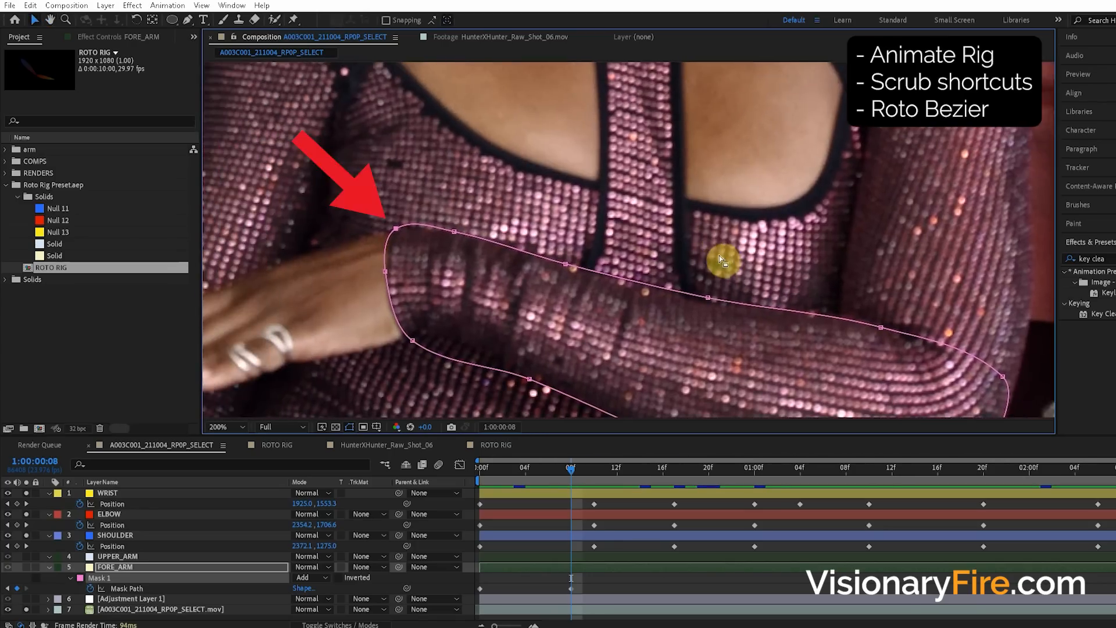
Step: Move the Mask 1 sleeve-edge vertex and tuck it into a sharp corner
left_click_drag(721, 258, 412, 235)
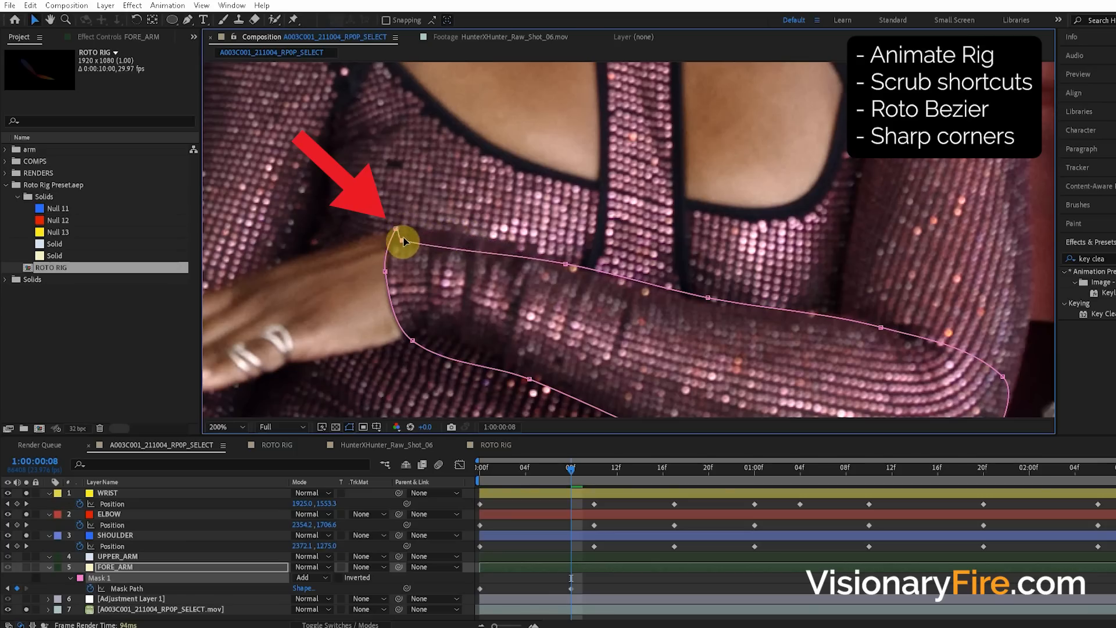
left_click_drag(397, 232, 464, 242)
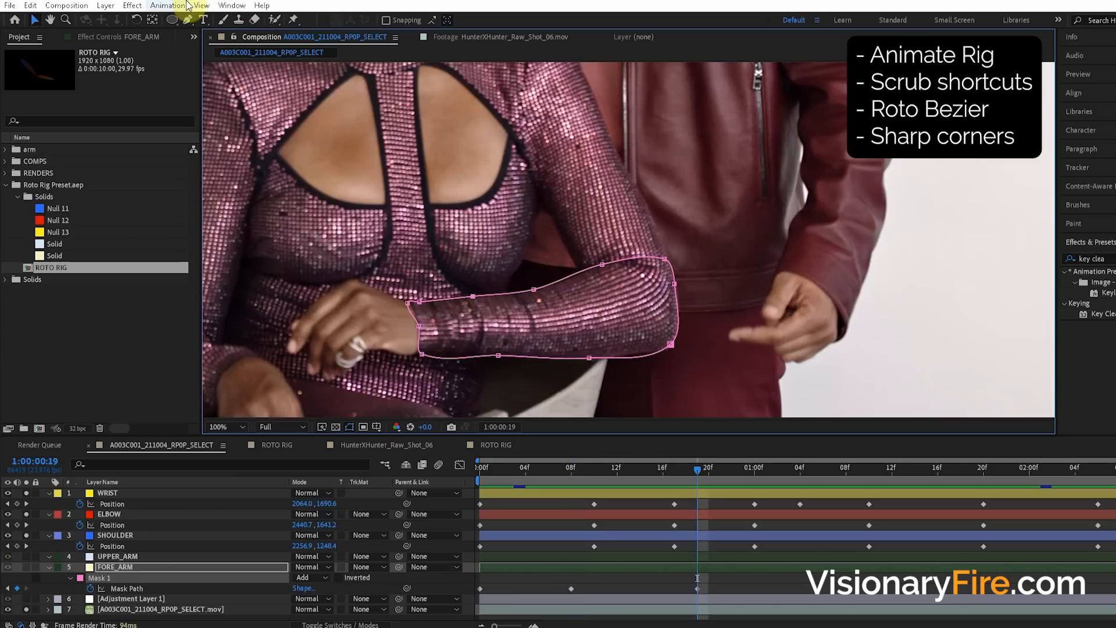
left_click(187, 19)
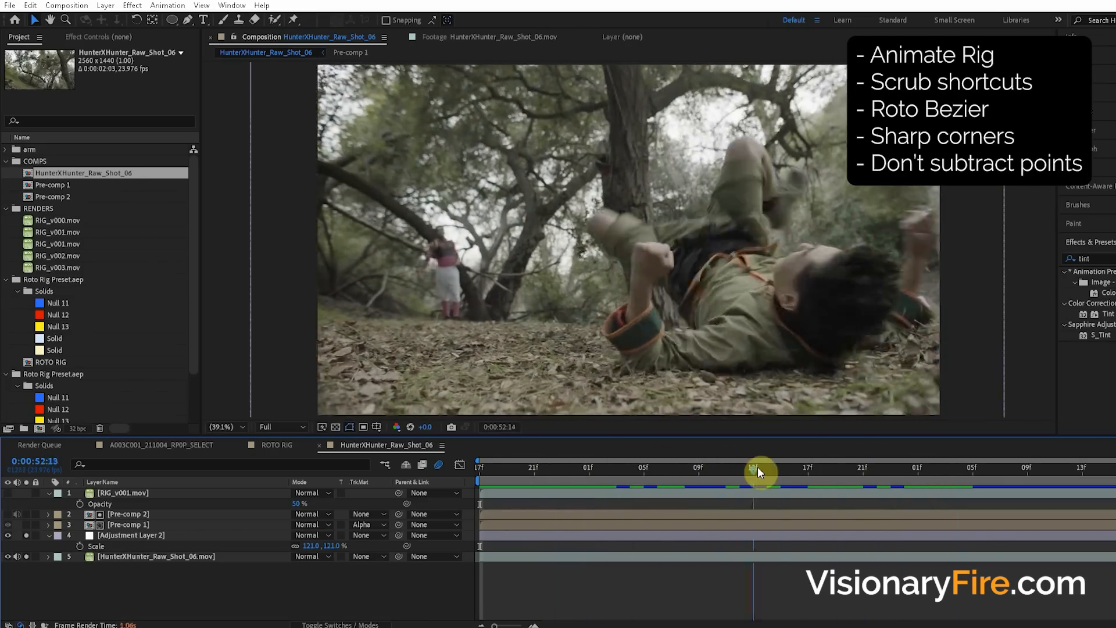
Step: Scrub HunterXHunter_Raw_Shot_06 back and forth to check the RIG_v001.mov arm overlay
left_click_drag(760, 467, 805, 467)
type("key clea")
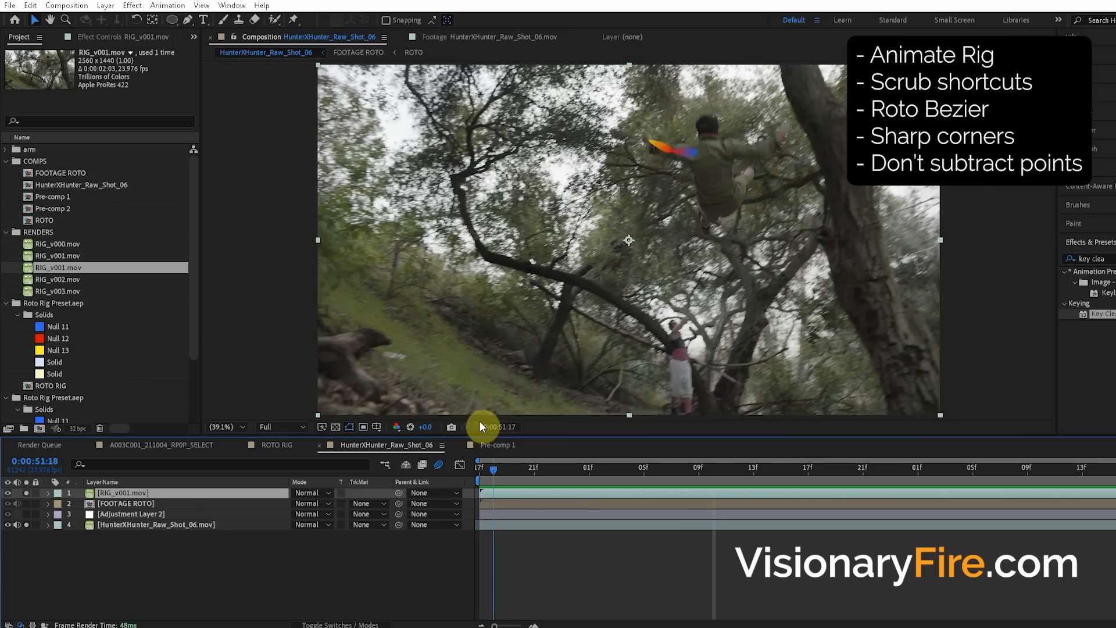
left_click_drag(477, 469, 698, 468)
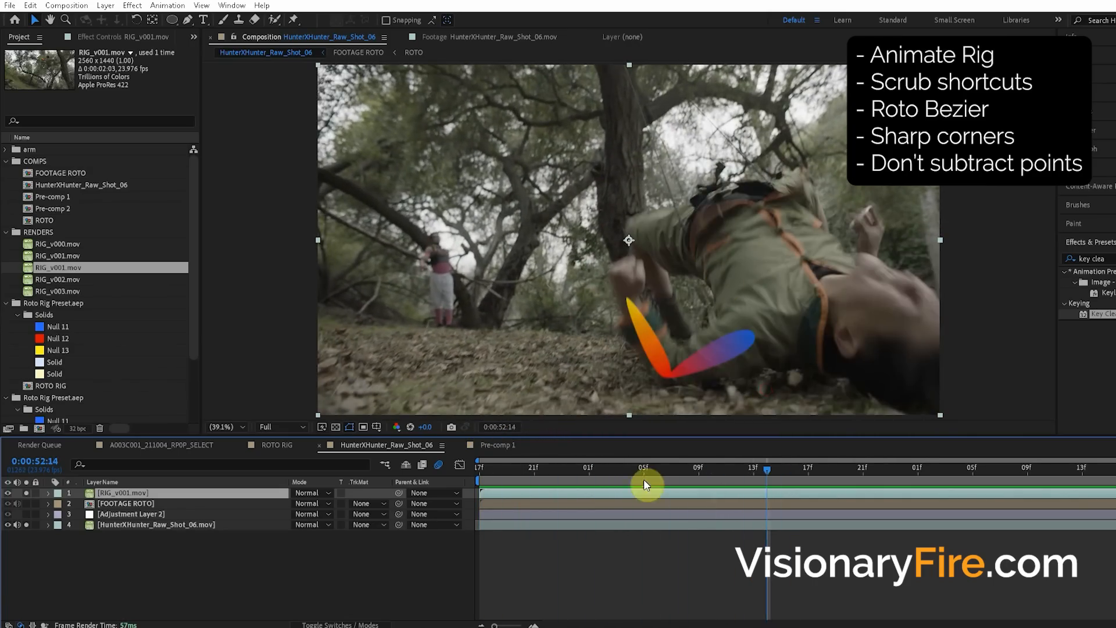
left_click_drag(644, 467, 767, 467)
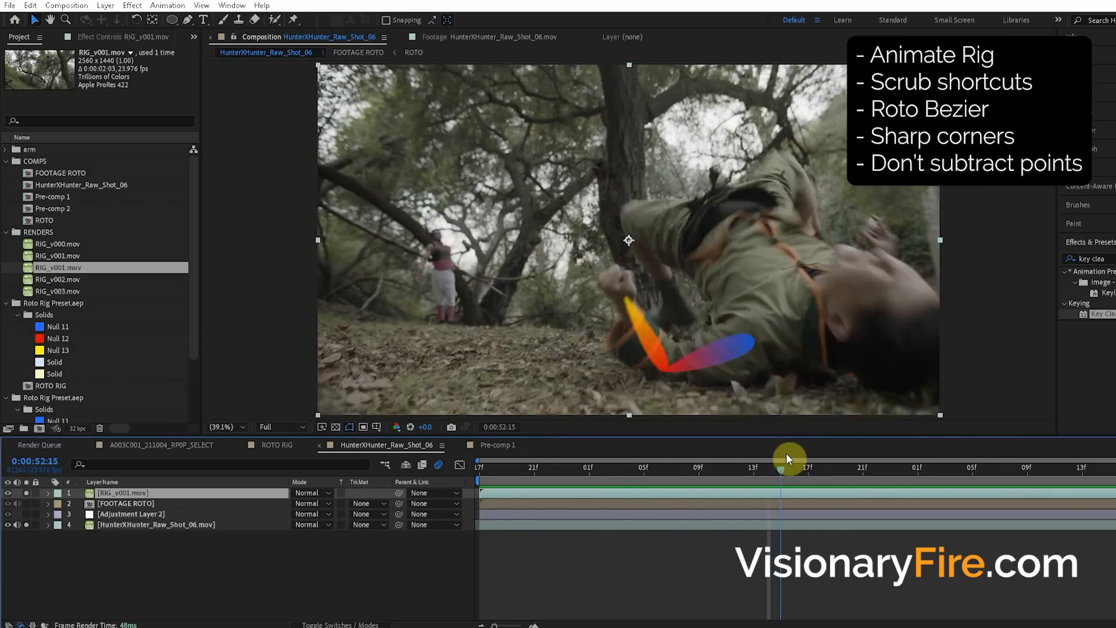
left_click_drag(789, 457, 726, 458)
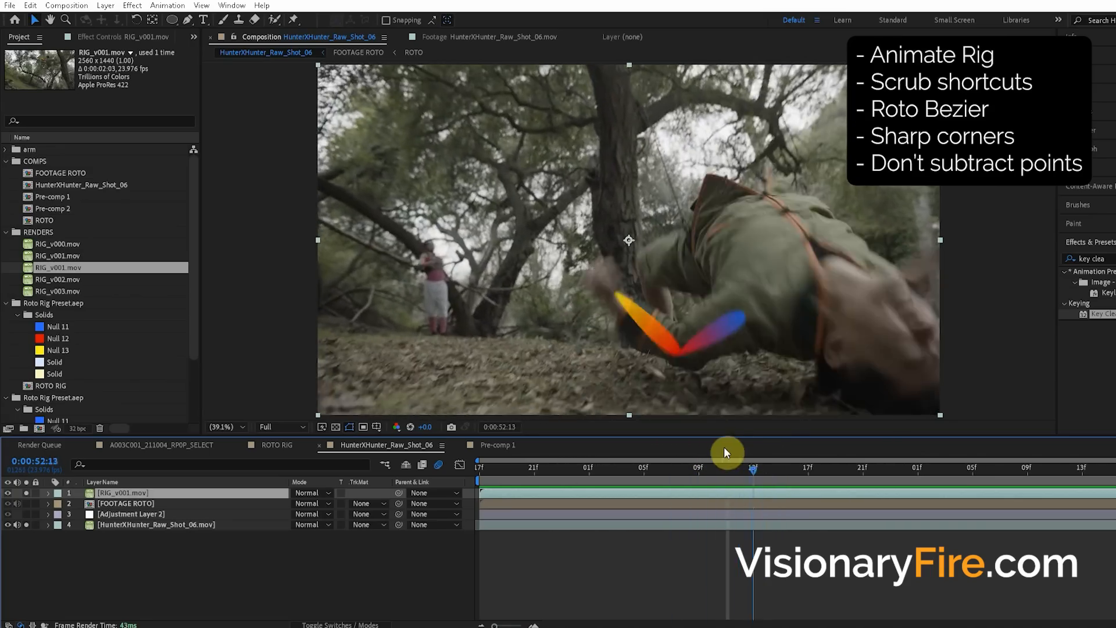
left_click_drag(752, 467, 712, 468)
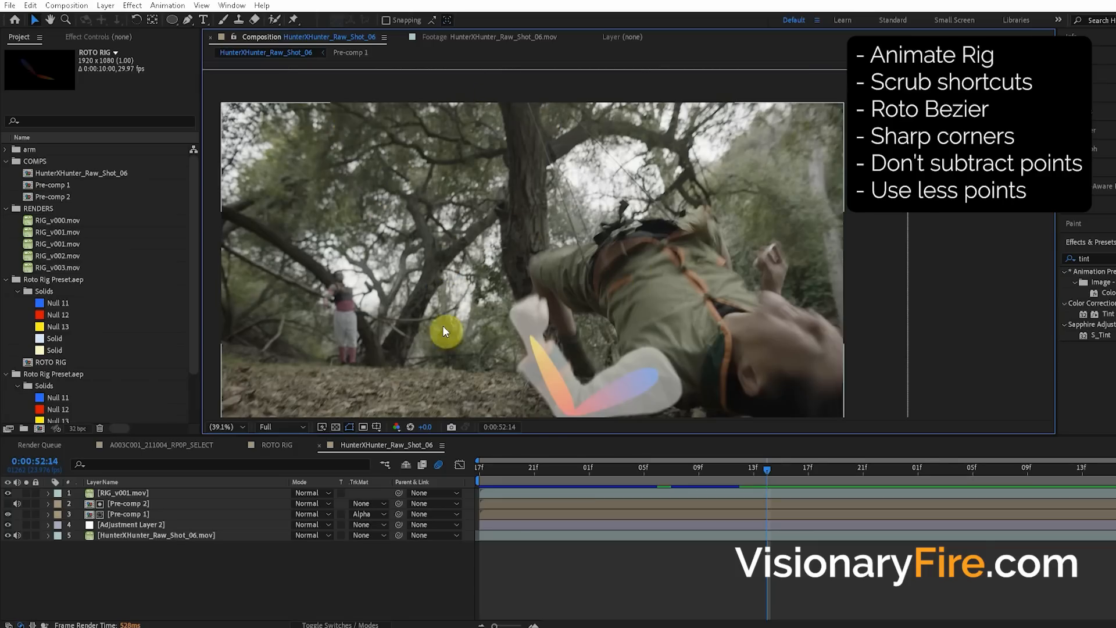
mouse_move(666, 267)
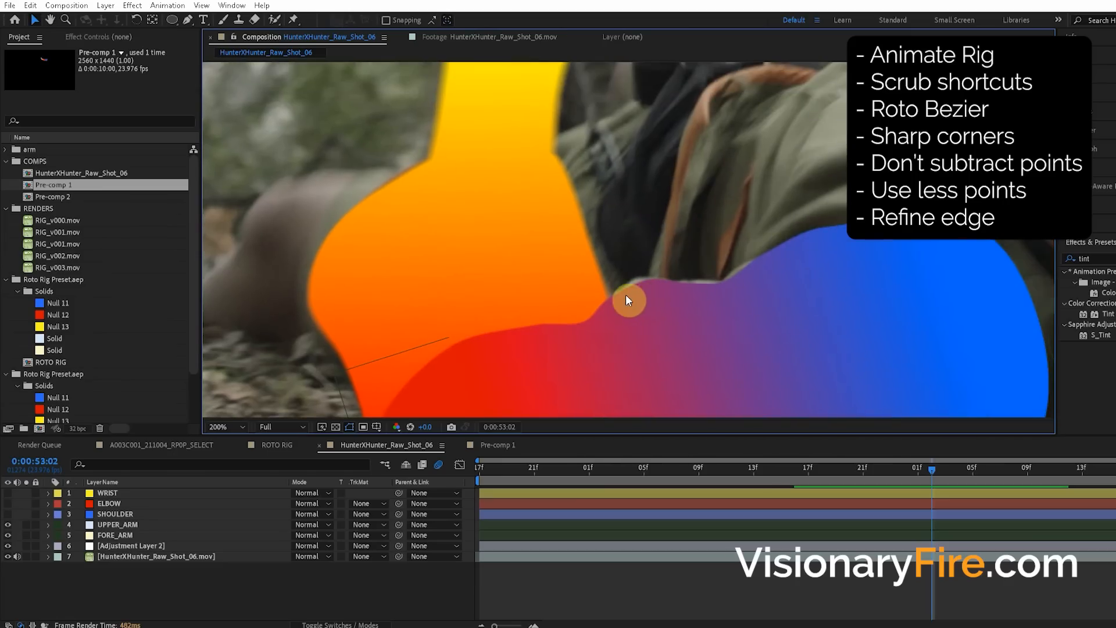
Step: Pre-compose the five rig layers as 'ROTO', then nest it with the matted footage
left_click(115, 535)
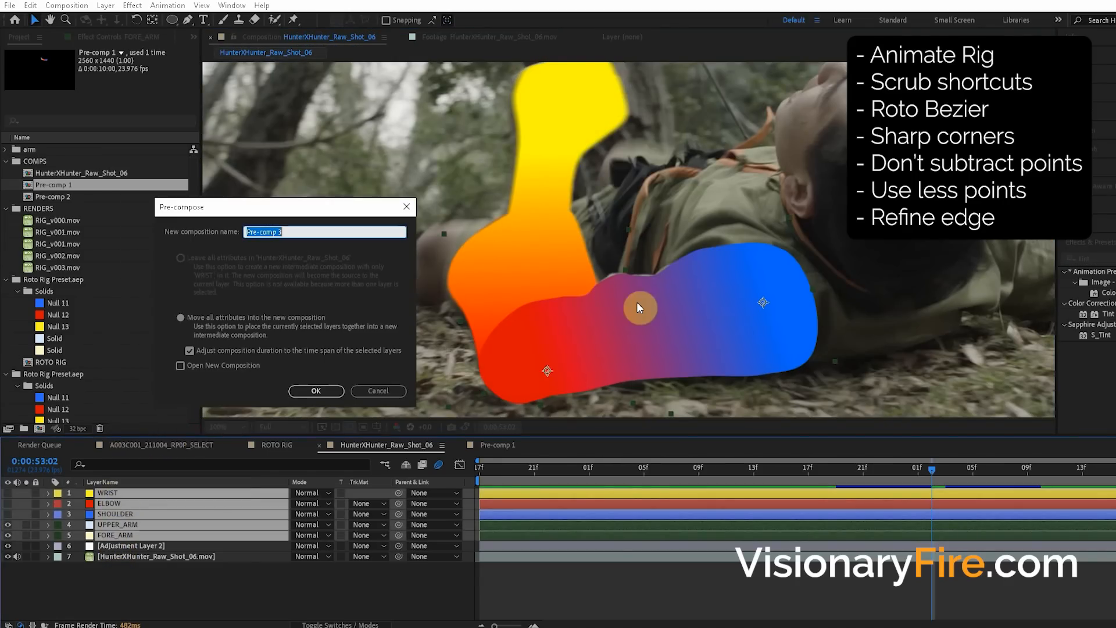
type("ROTO")
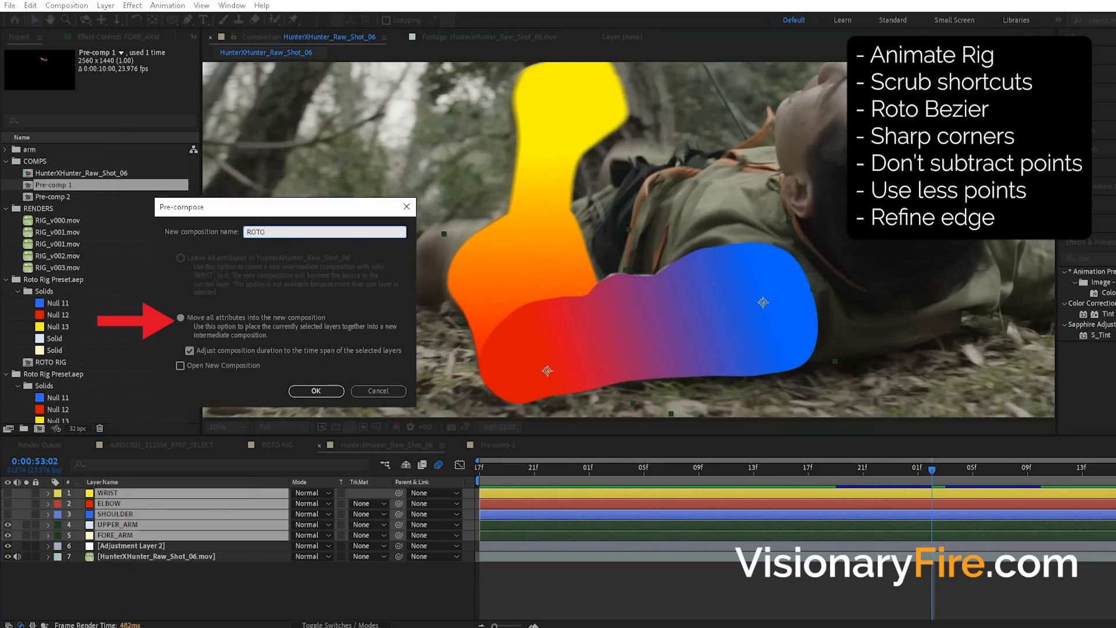
left_click(315, 391)
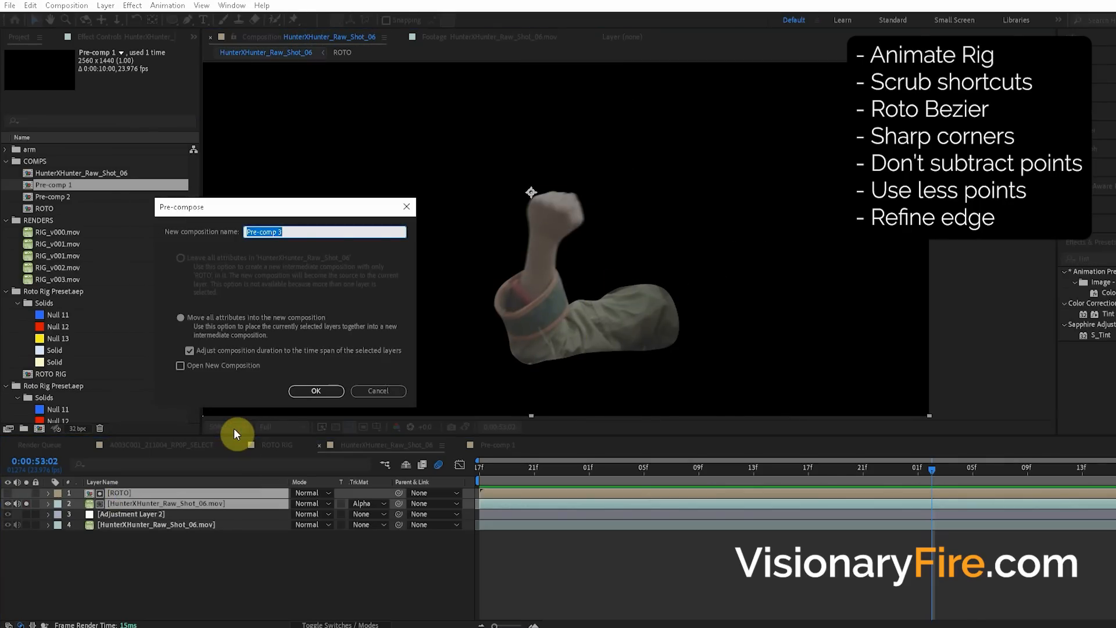
left_click(315, 390)
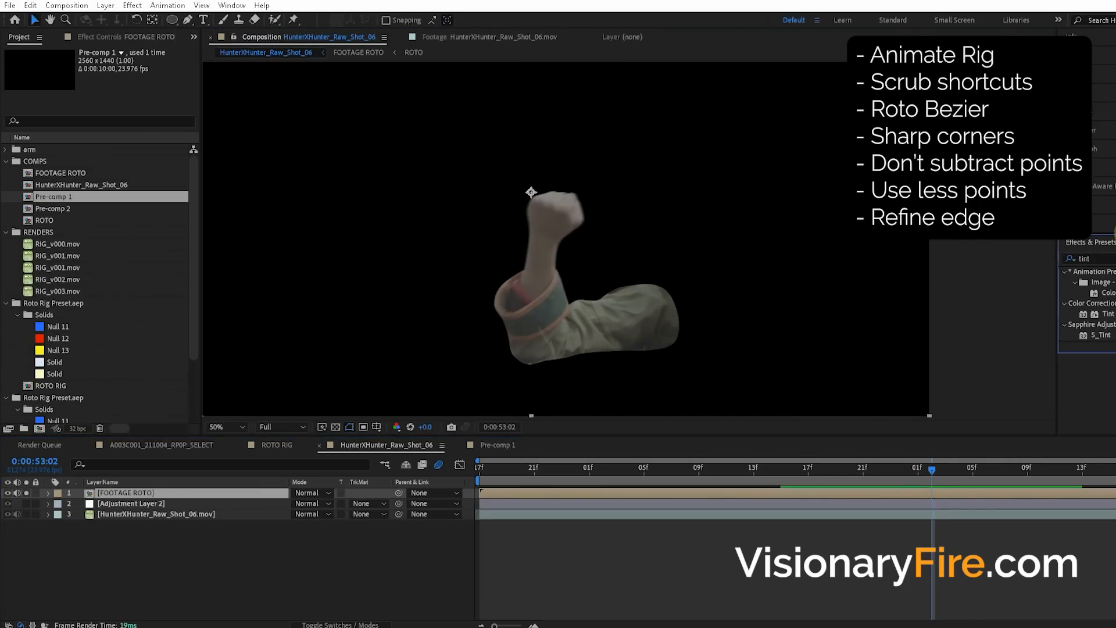